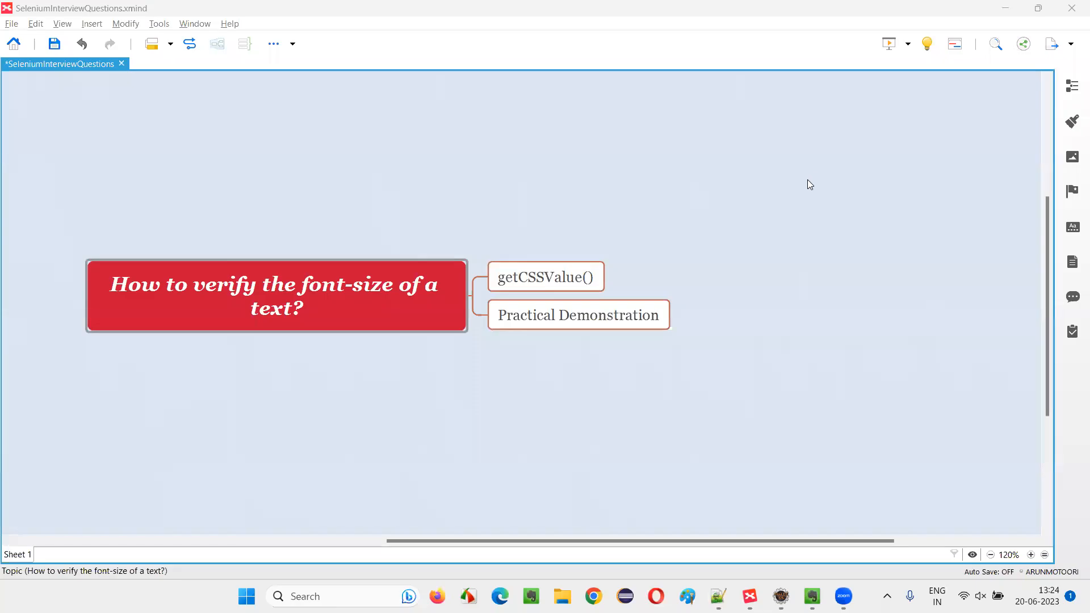
pyautogui.moveTo(812, 183)
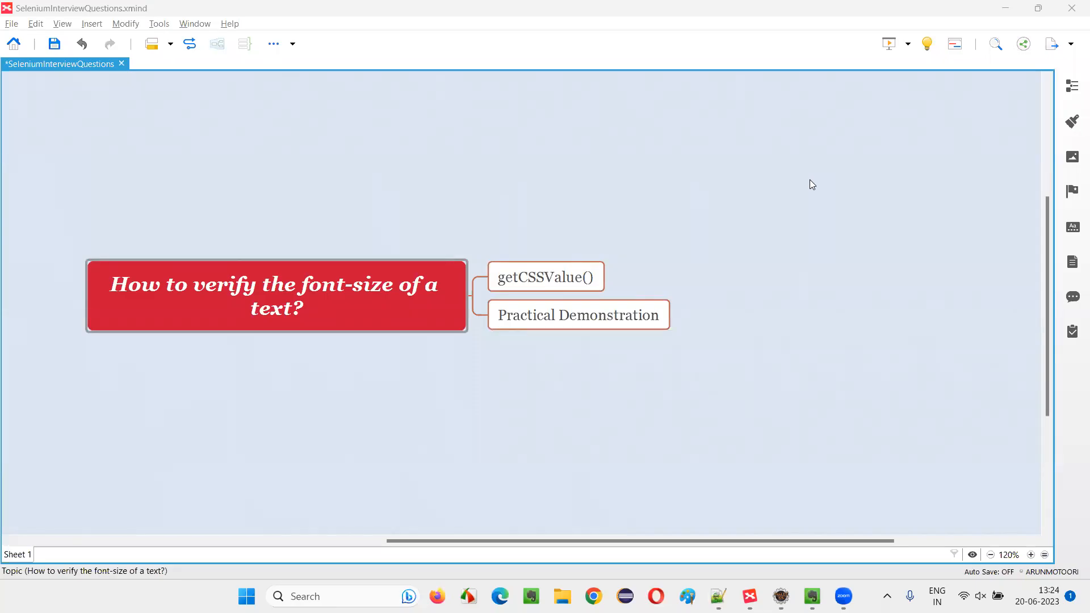
pyautogui.moveTo(818, 180)
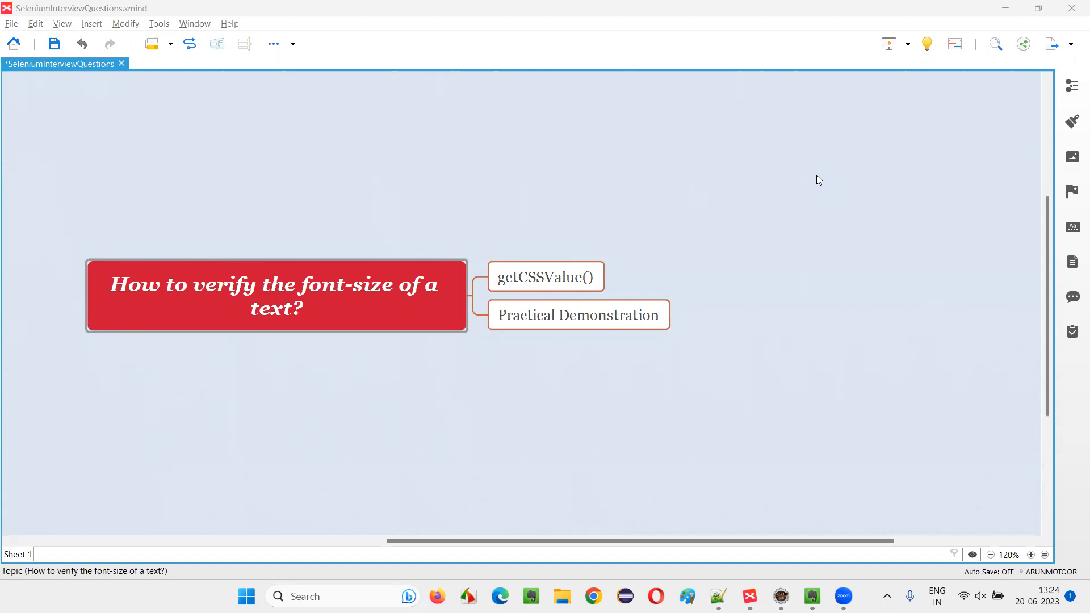
# Step through the font-size, getCSSValue() and Practical Demonstration mind map topics.
pyautogui.click(276, 295)
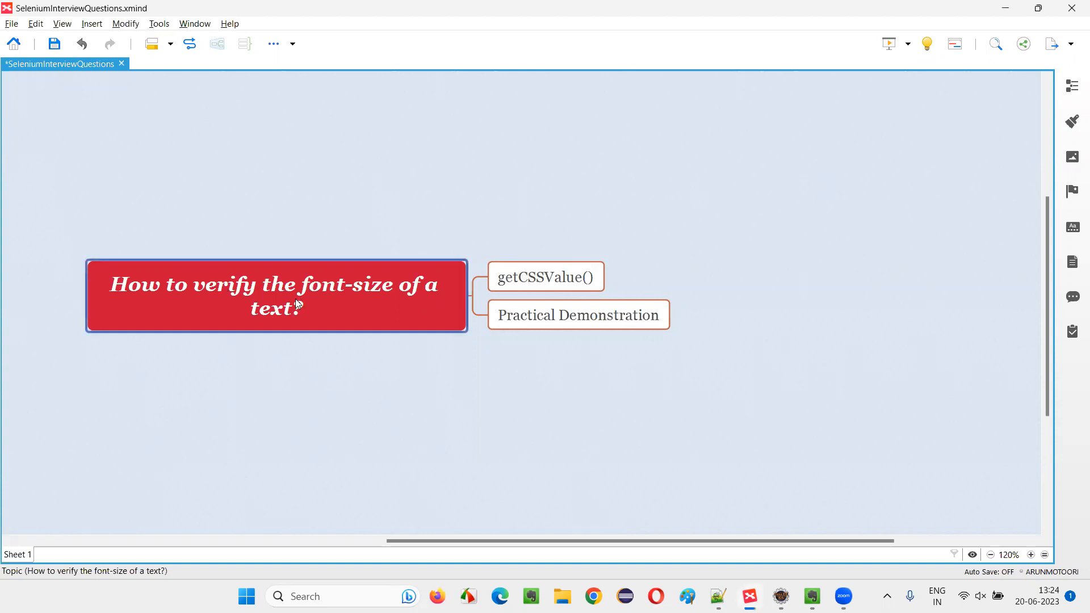
pyautogui.moveTo(187, 316)
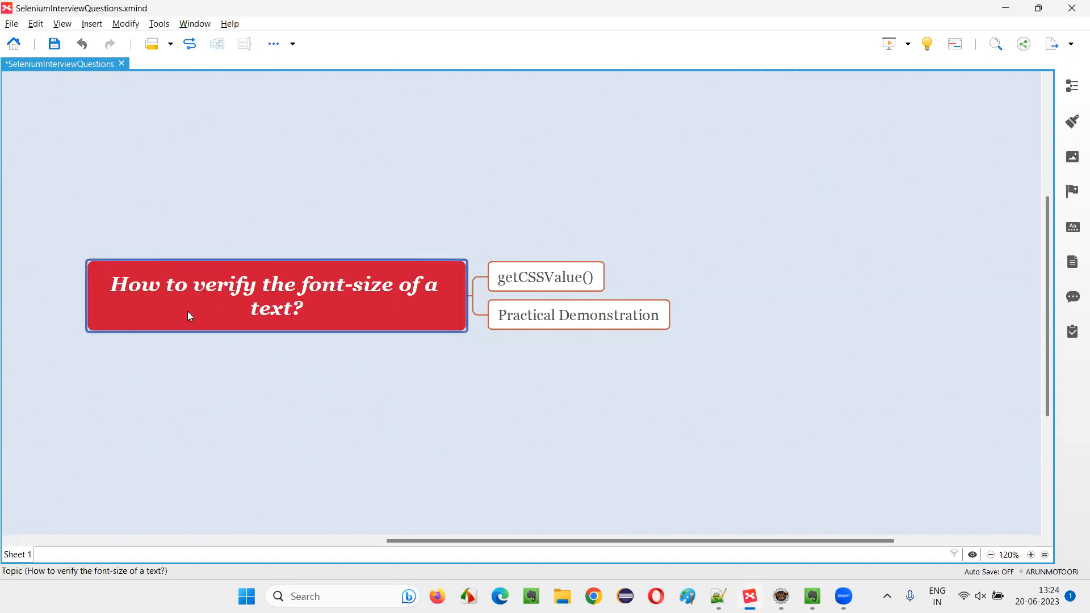
pyautogui.moveTo(353, 294)
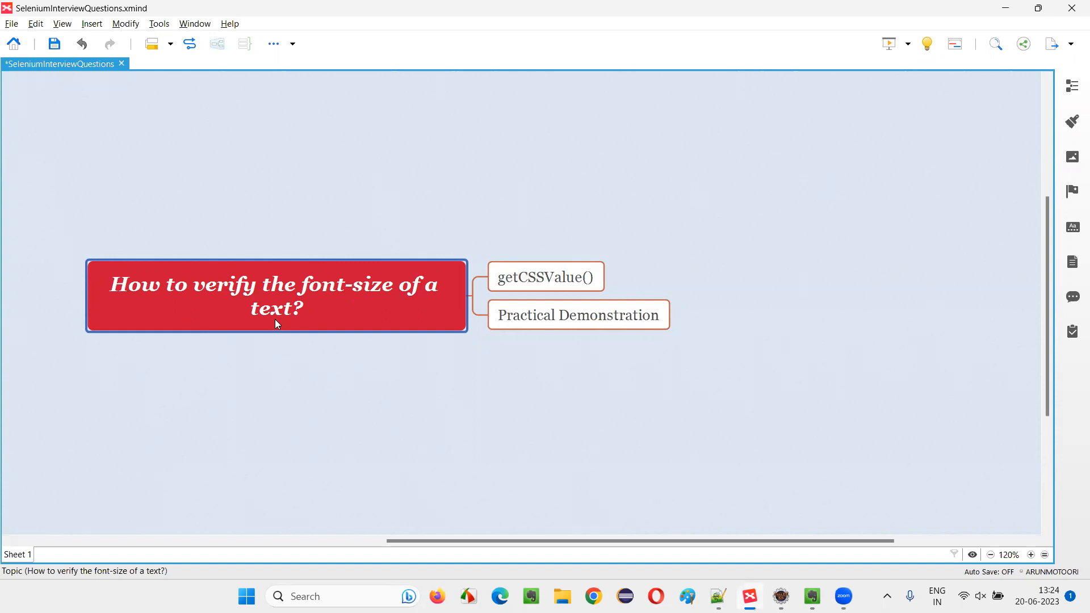
pyautogui.moveTo(307, 316)
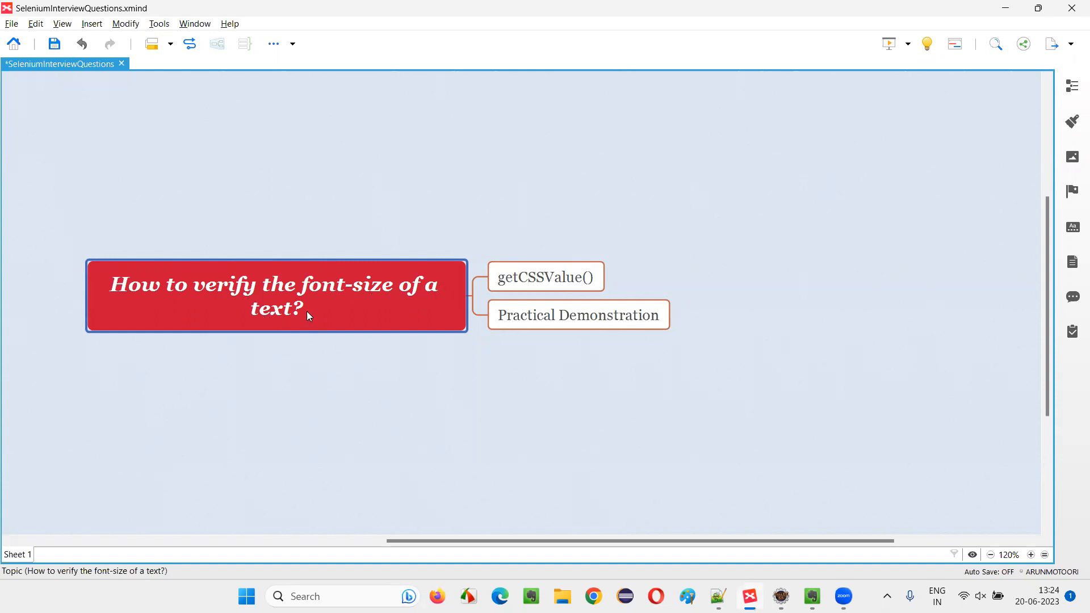
pyautogui.moveTo(412, 321)
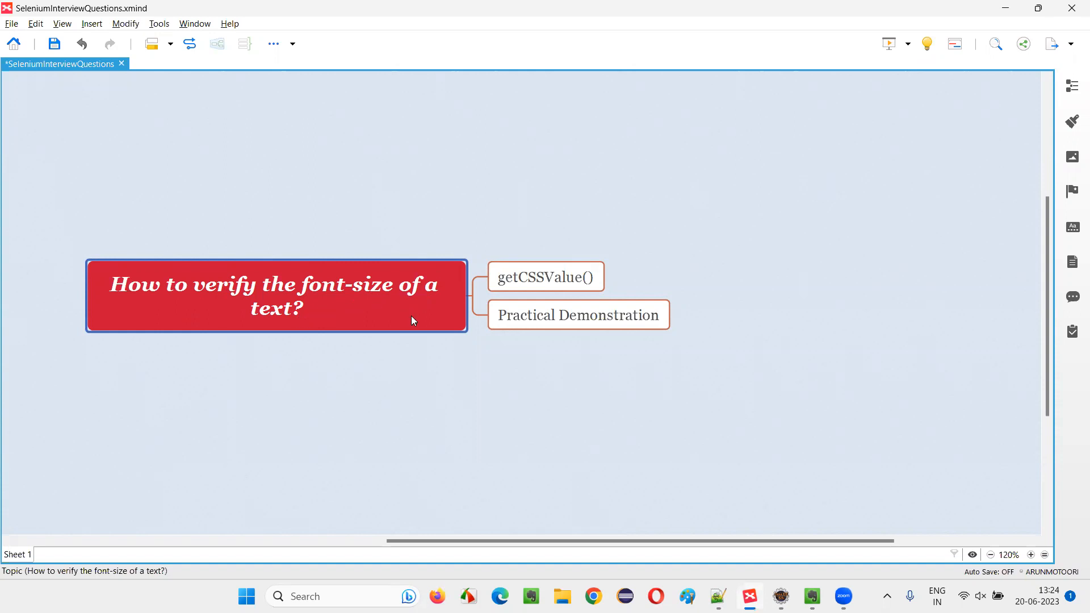
pyautogui.click(545, 277)
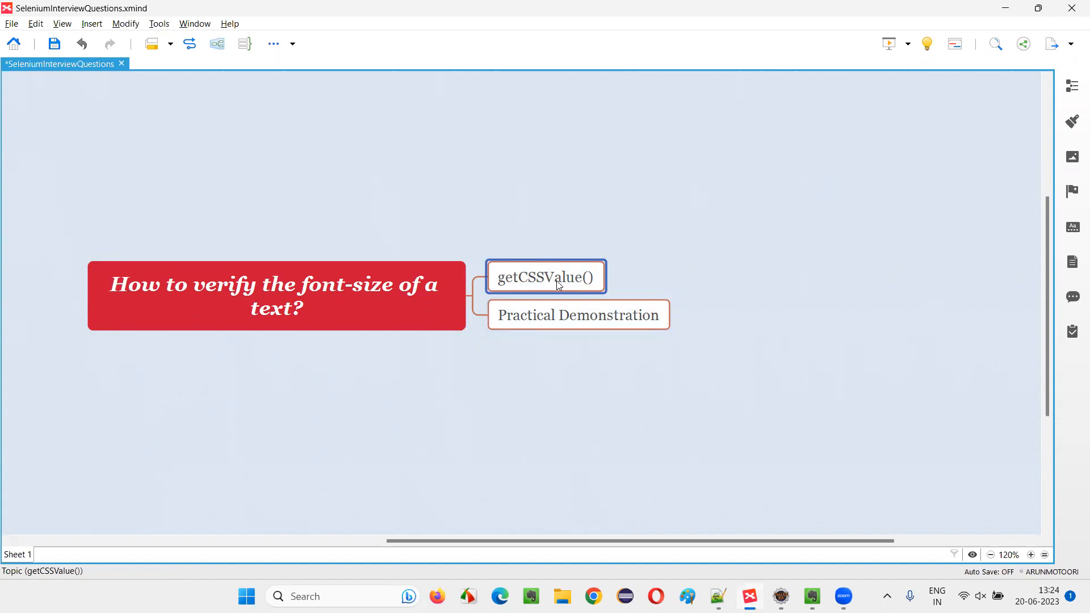
pyautogui.moveTo(579, 292)
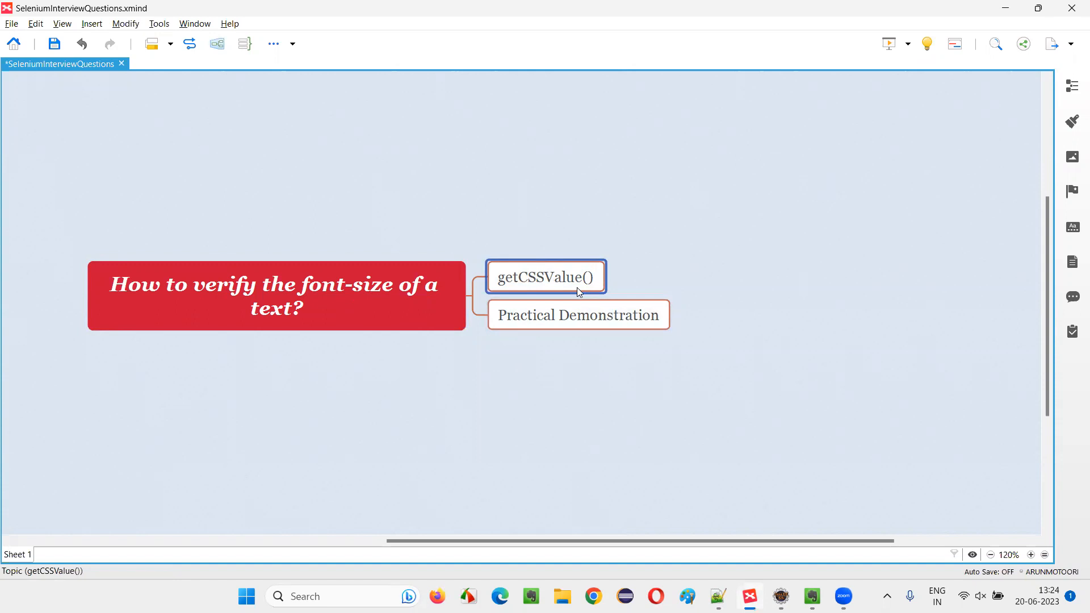
pyautogui.moveTo(796, 268)
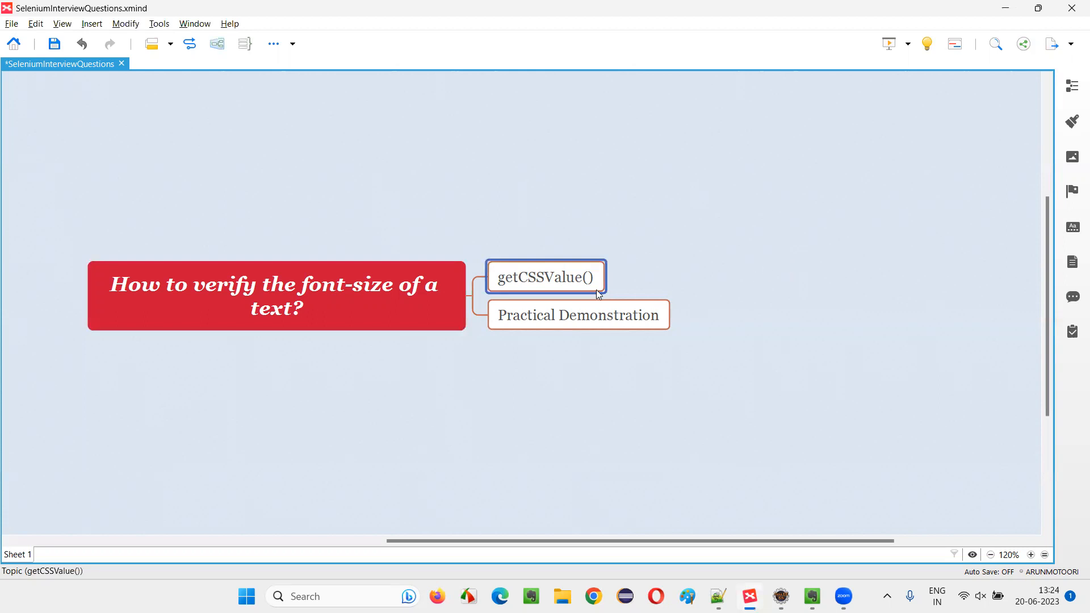
pyautogui.click(578, 314)
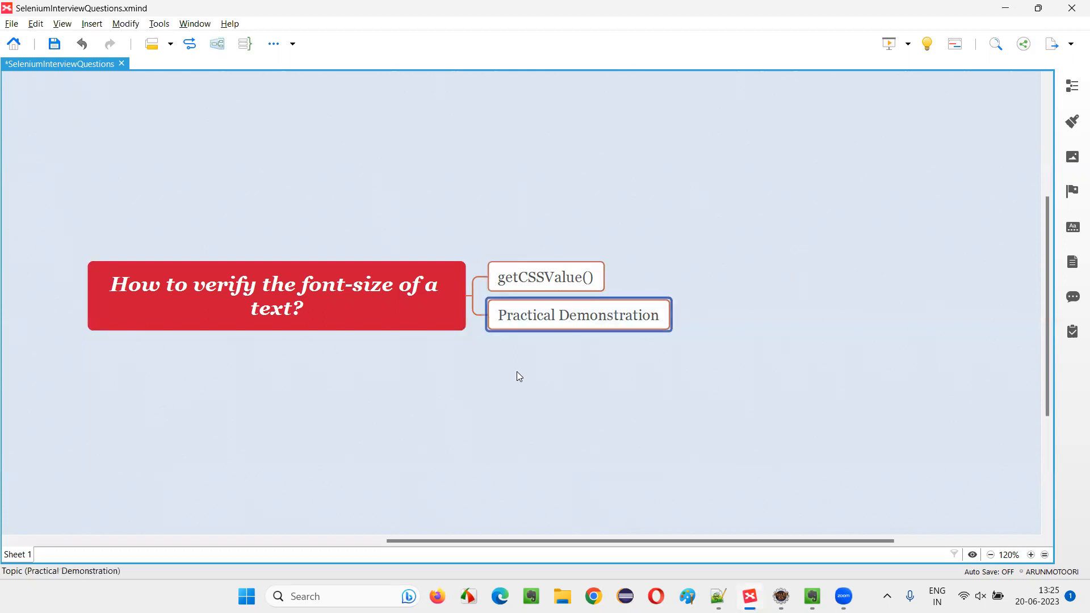
pyautogui.moveTo(781, 339)
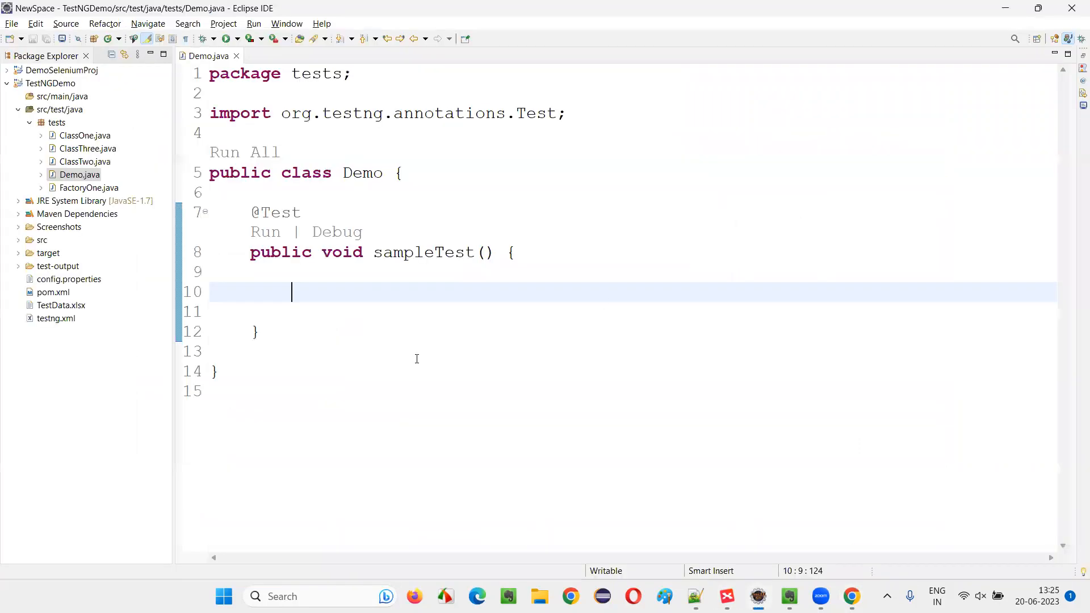
pyautogui.moveTo(354, 309)
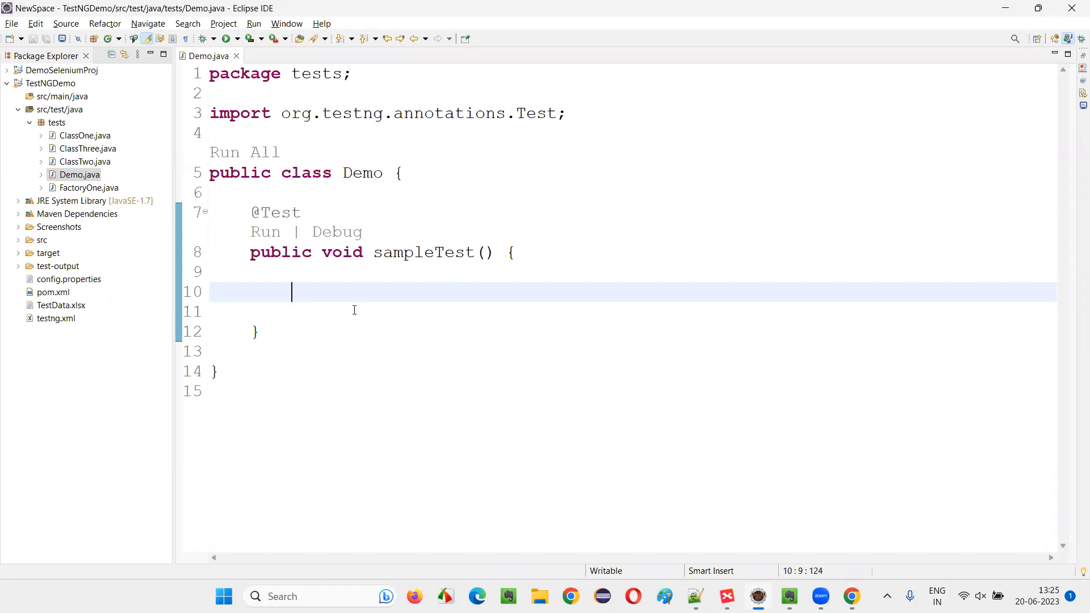
# Declare a WebDriver driver as a new ChromeDriver and import WebDriver and ChromeDriver.
pyautogui.write('WebDriver driver = new Chrom')
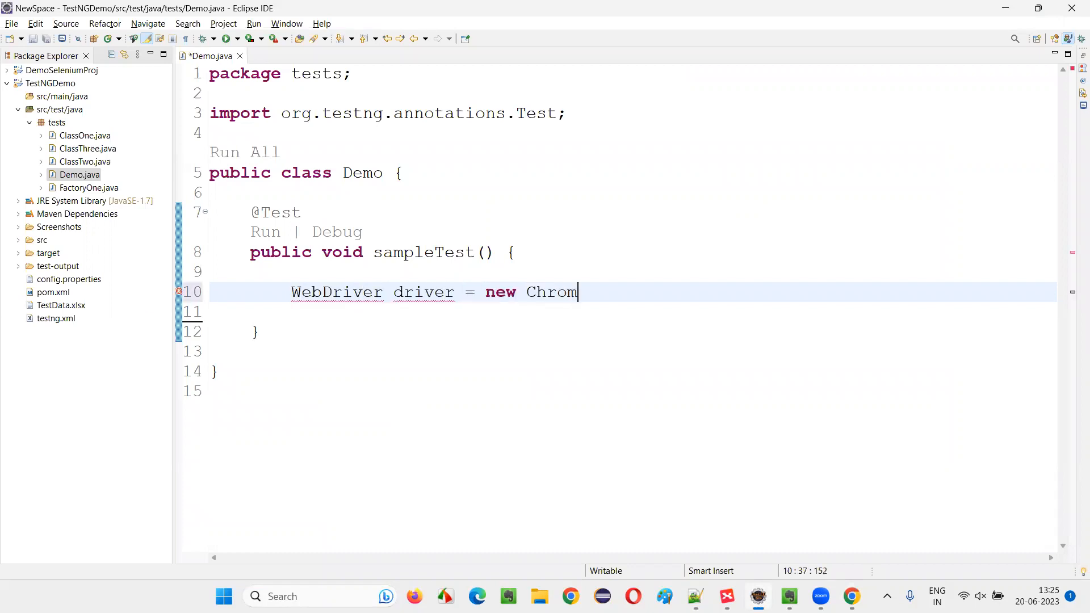
pyautogui.write('eDriver()l')
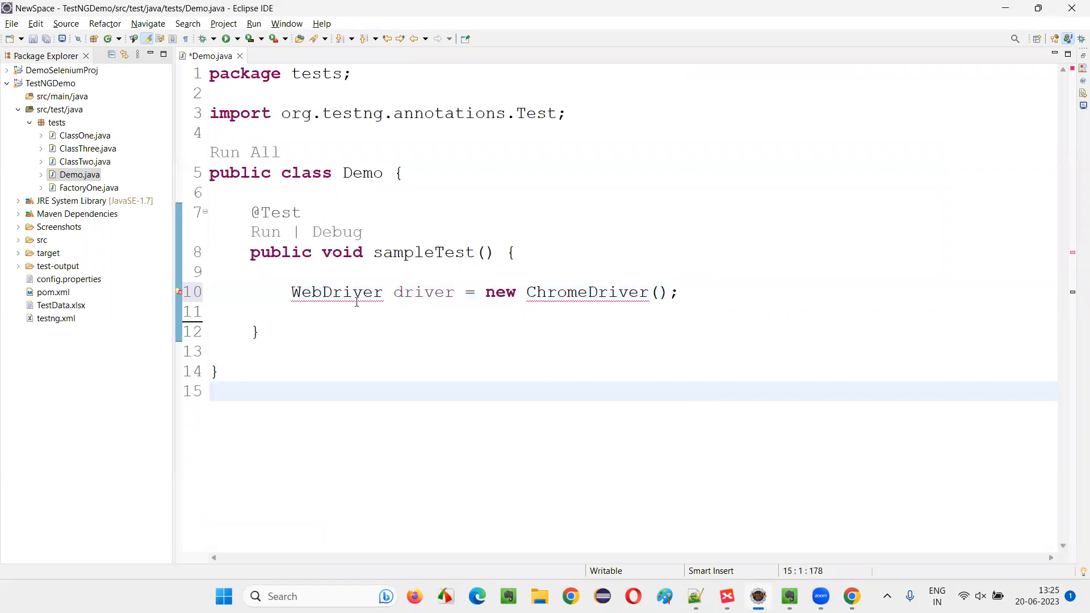
pyautogui.press('ctrl+shift+o')
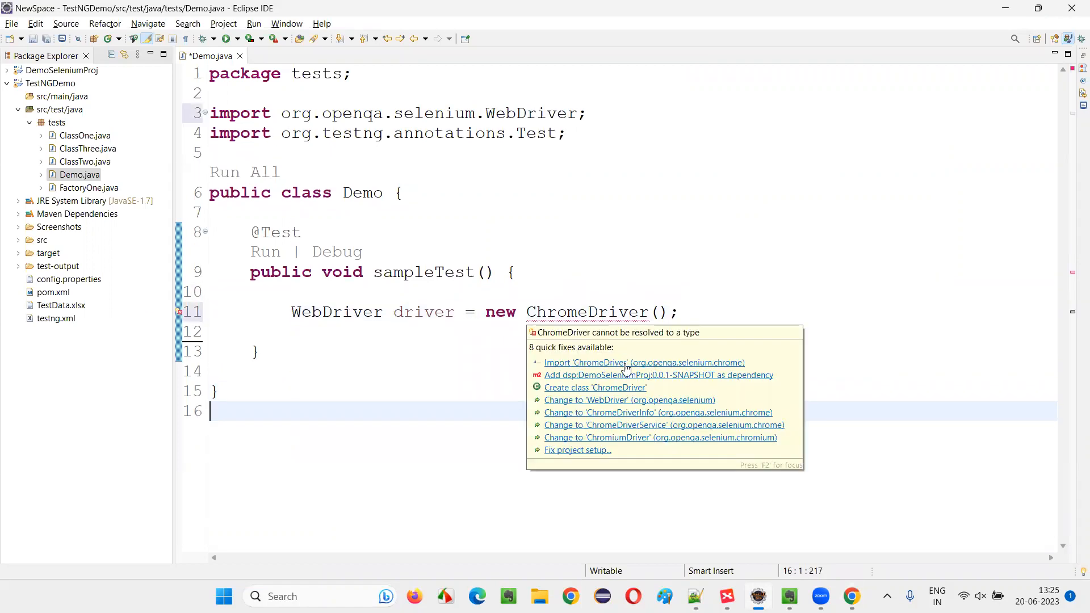
pyautogui.click(644, 362)
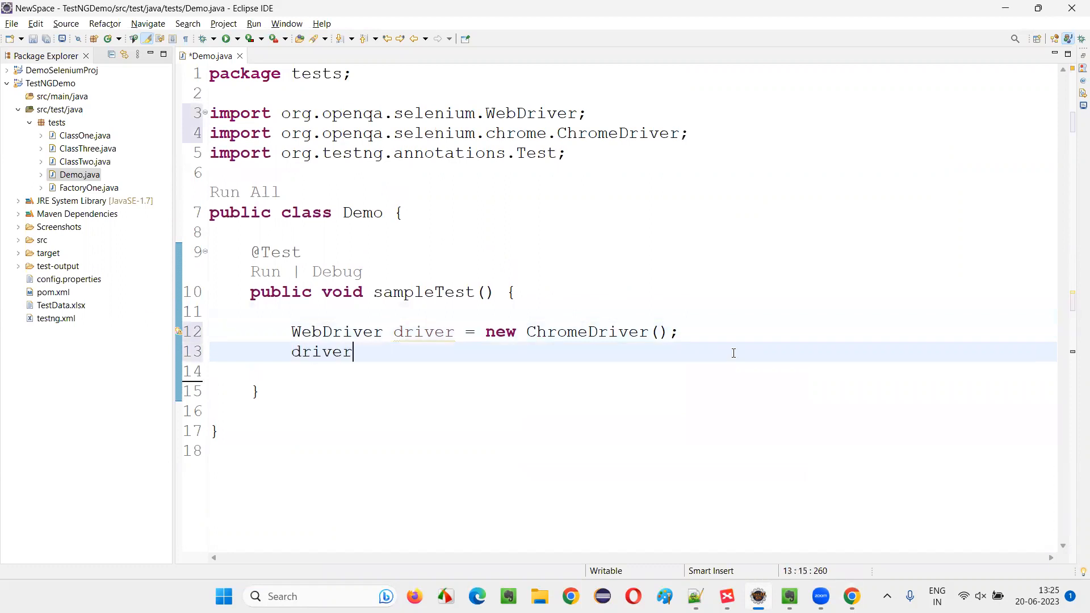
pyautogui.write('.manage().window().maximize();')
pyautogui.click(632, 371)
pyautogui.write('driver.')
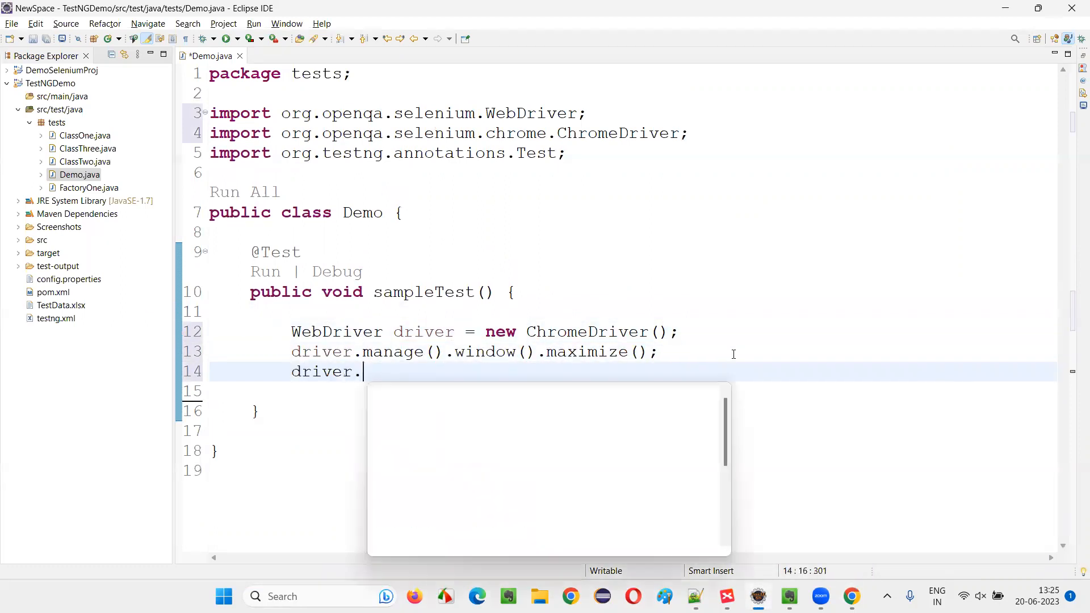
pyautogui.write('get("");')
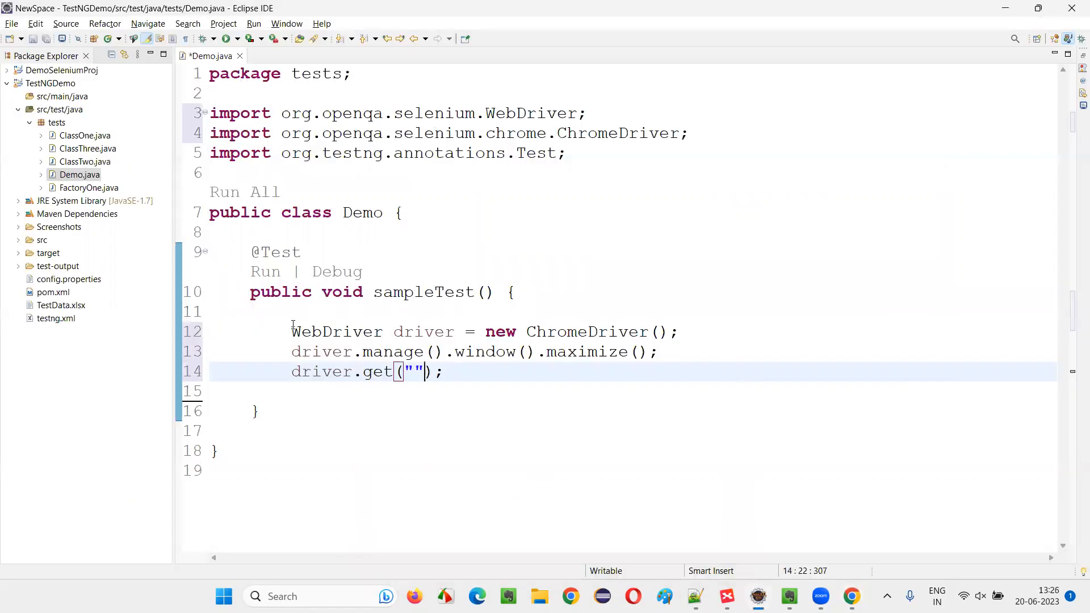
pyautogui.write('https://tutorialsninja.com/demo/')
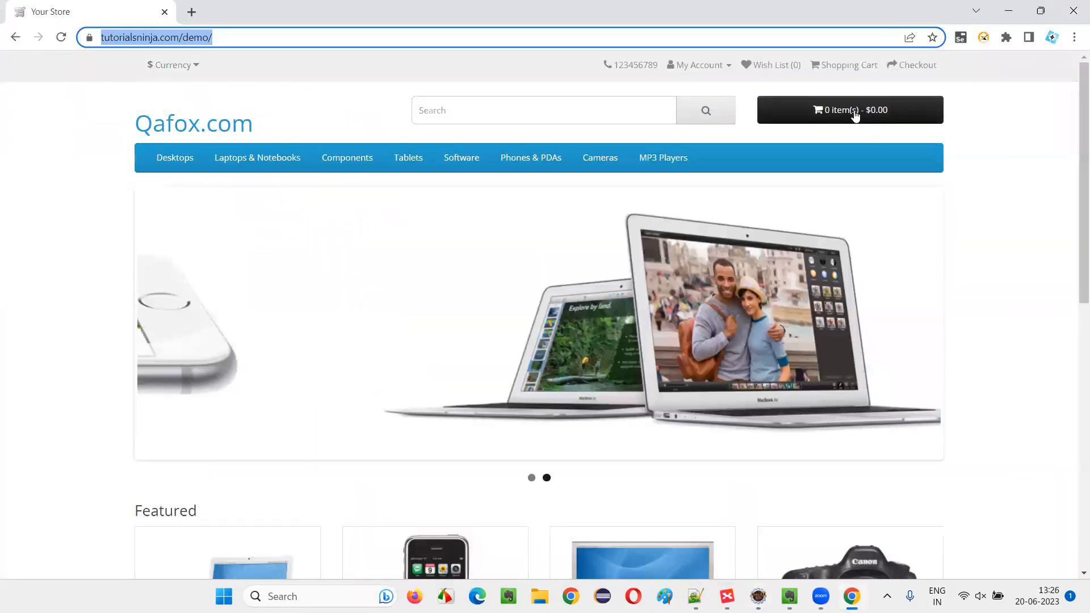
# Inspect the cart button element on the demo store page.
pyautogui.rightClick(849, 111)
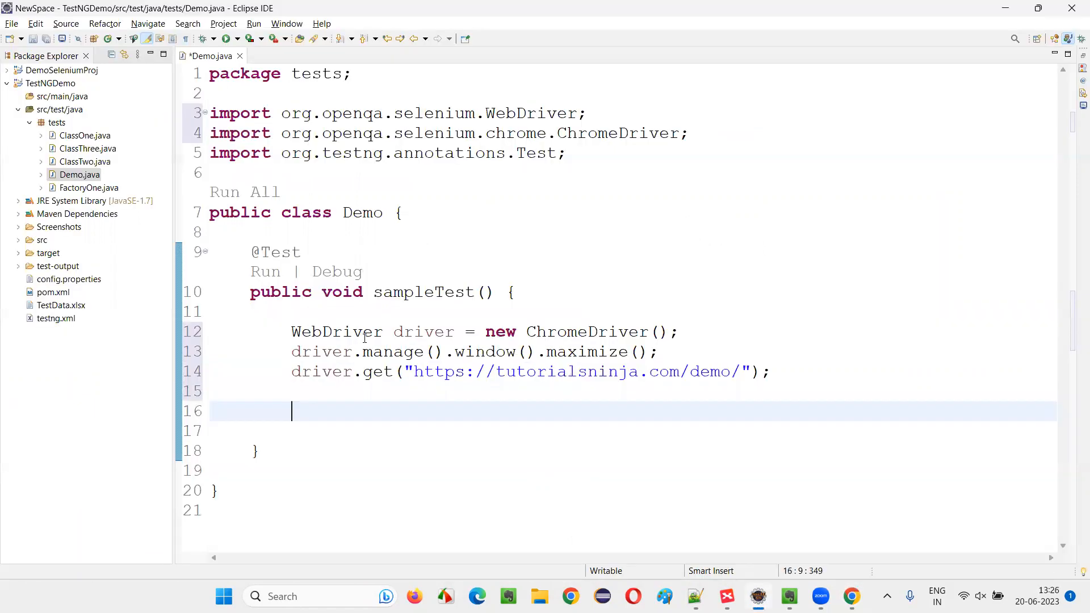
# Add driver.findElement(By.id("cart-total")) and begin naming it textOnButtonElement.
pyautogui.write('driver.findElement(By.id("')
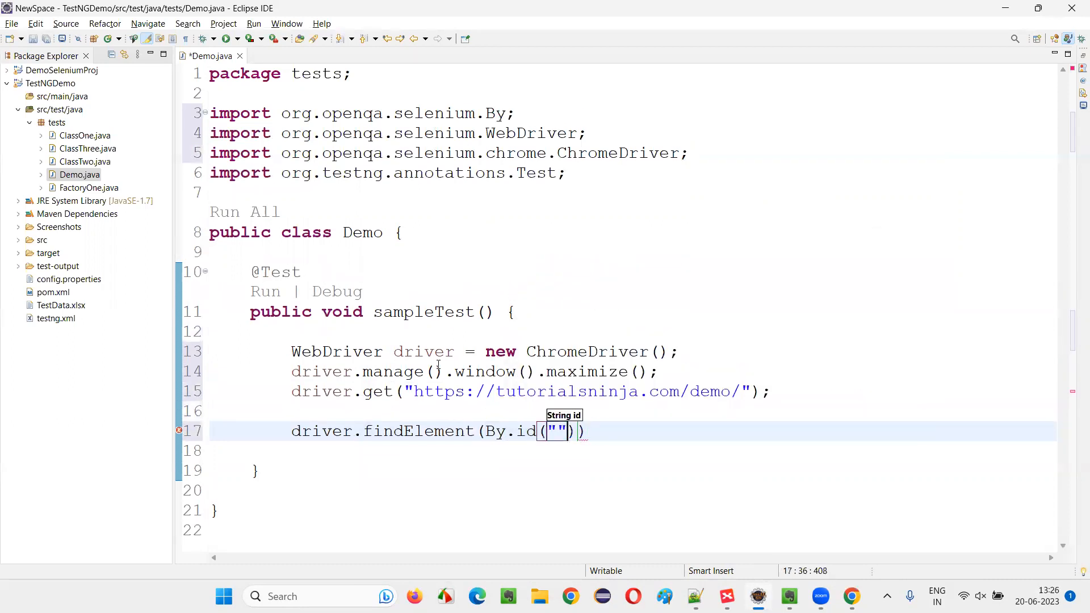
pyautogui.write('cart-total')
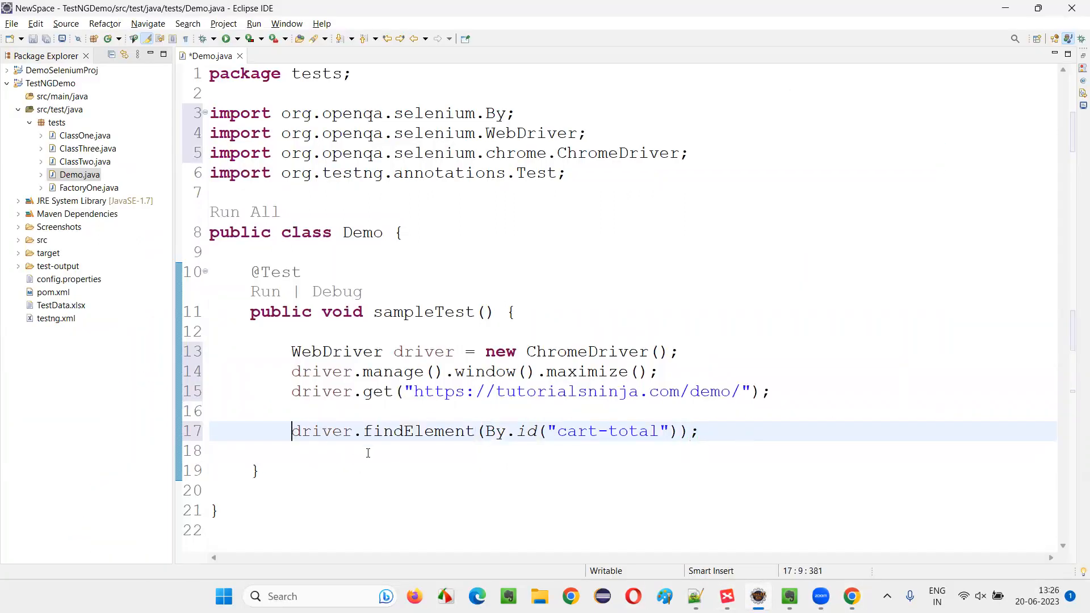
pyautogui.write('textOn')
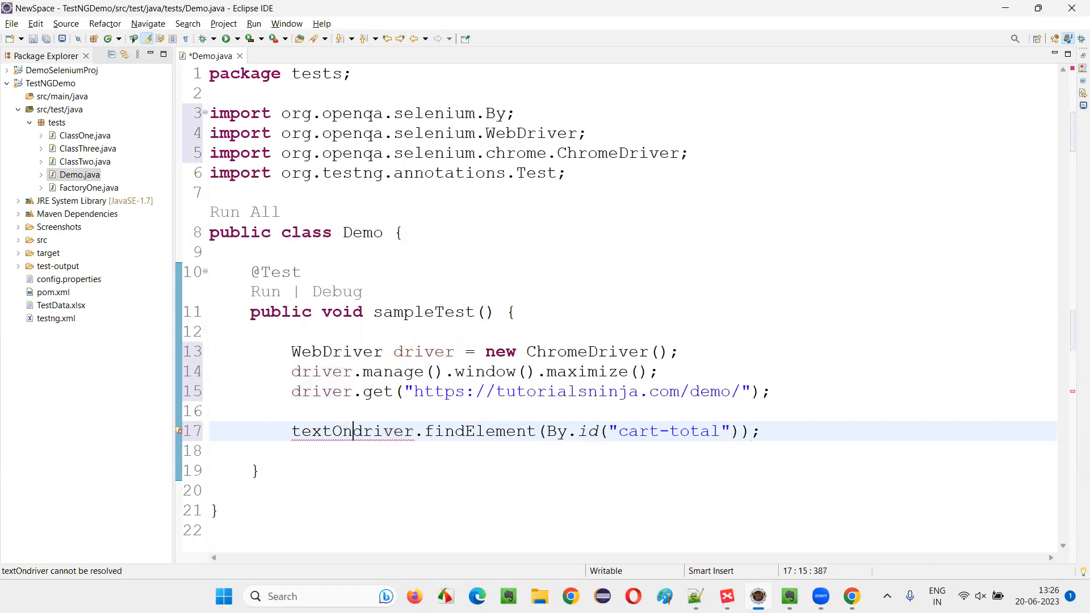
pyautogui.write('ButtonE')
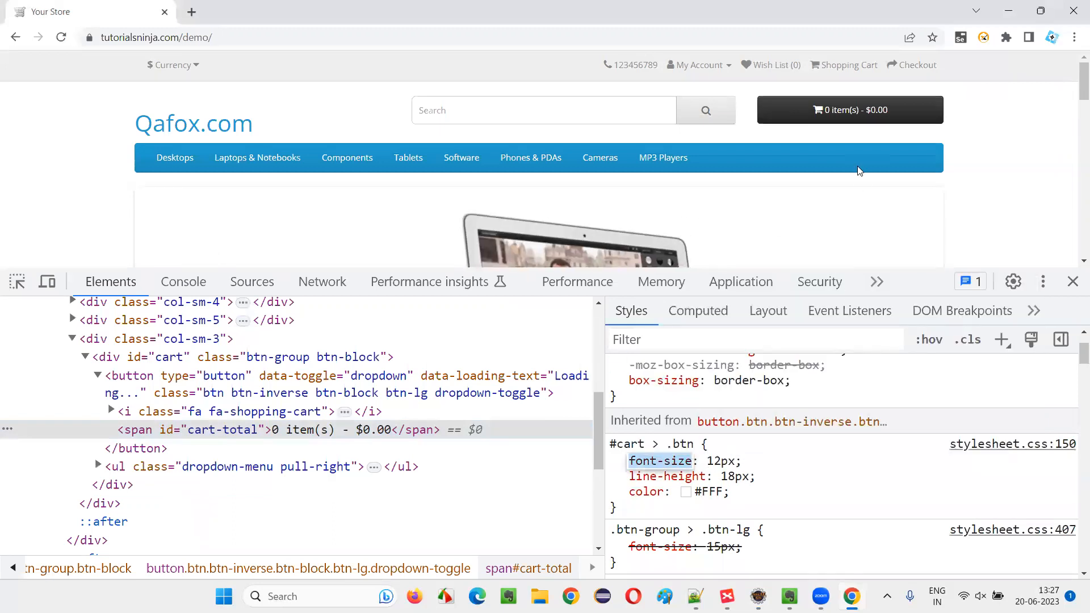
# Place the caret on a blank line in sampleTest().
pyautogui.click(756, 596)
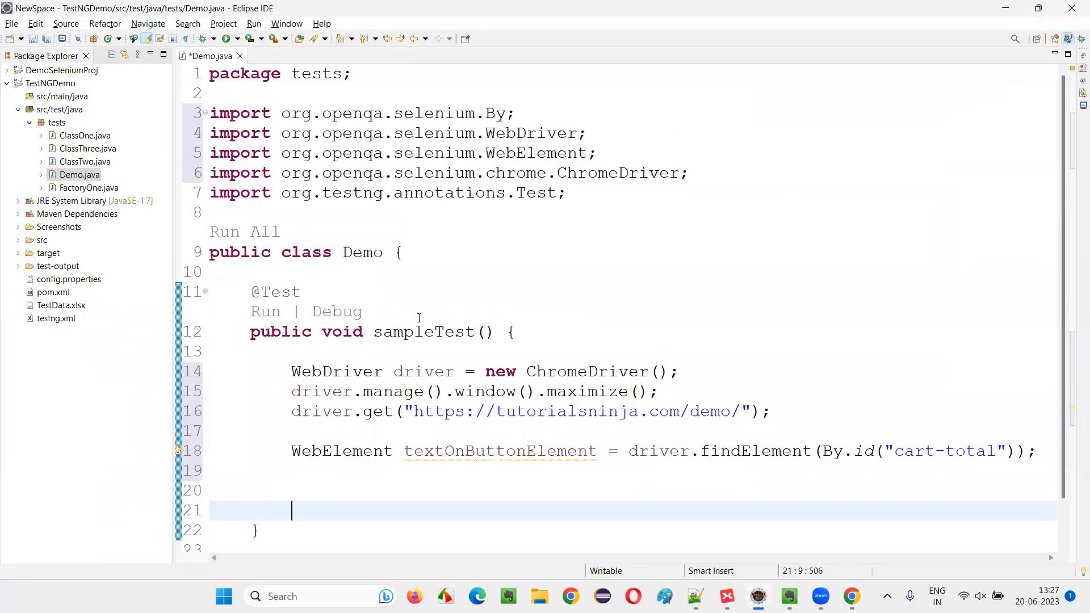
# Start a textOnButtonElement.getCssValue call, picked from content assist.
pyautogui.doubleClick(500, 451)
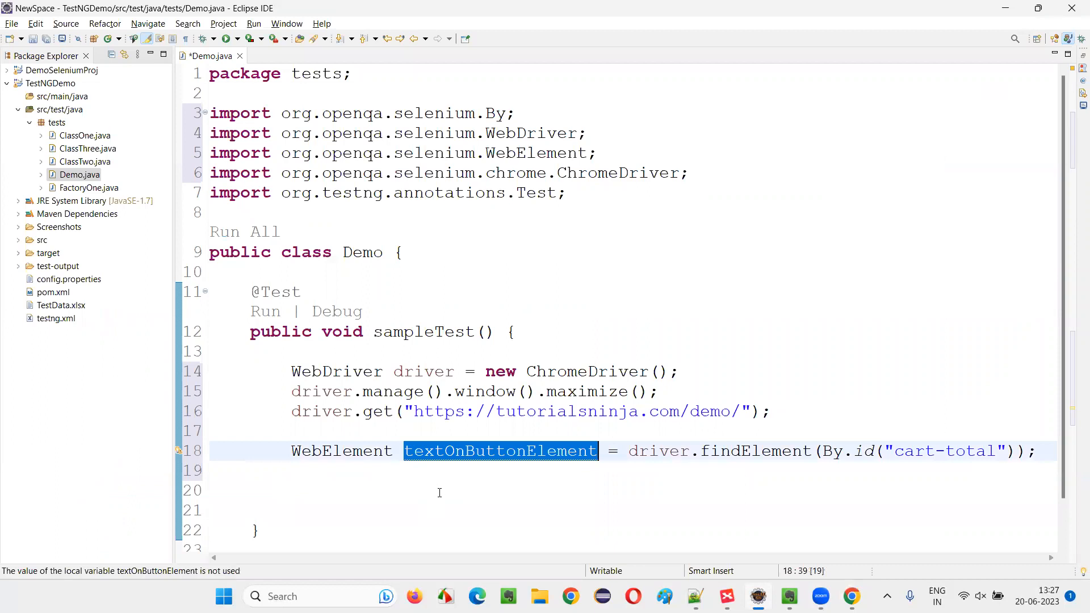
pyautogui.write('textOnButtonElement.get')
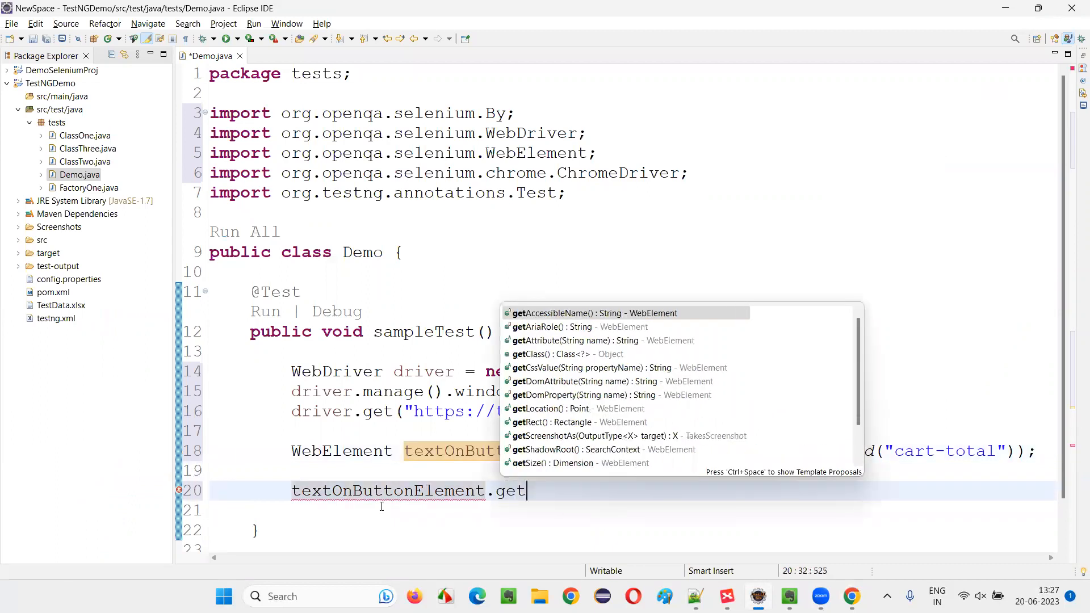
pyautogui.click(595, 368)
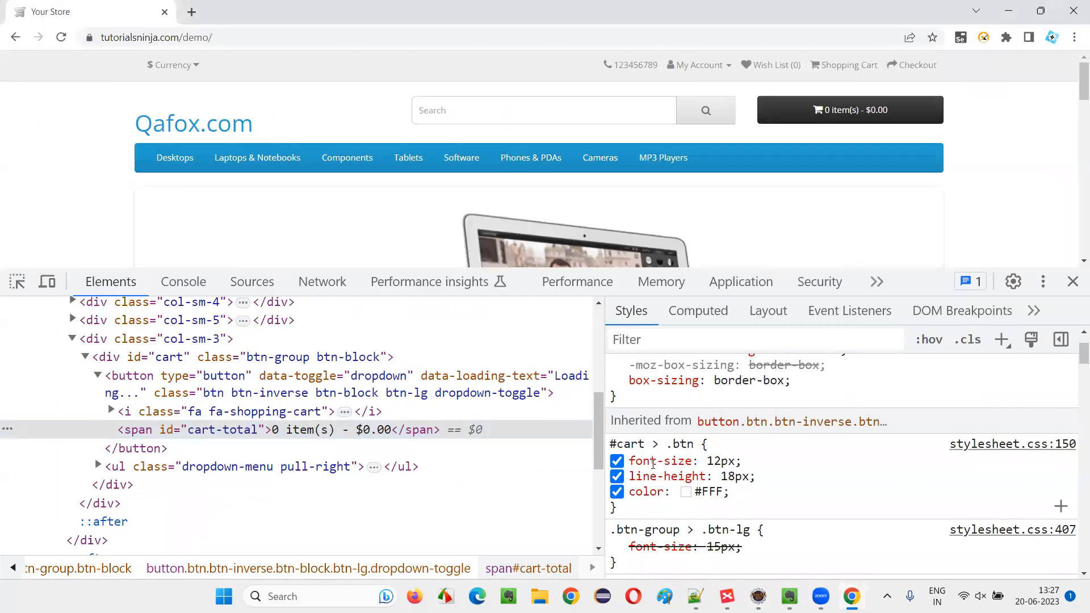
# Return to the test code in Eclipse.
pyautogui.click(616, 461)
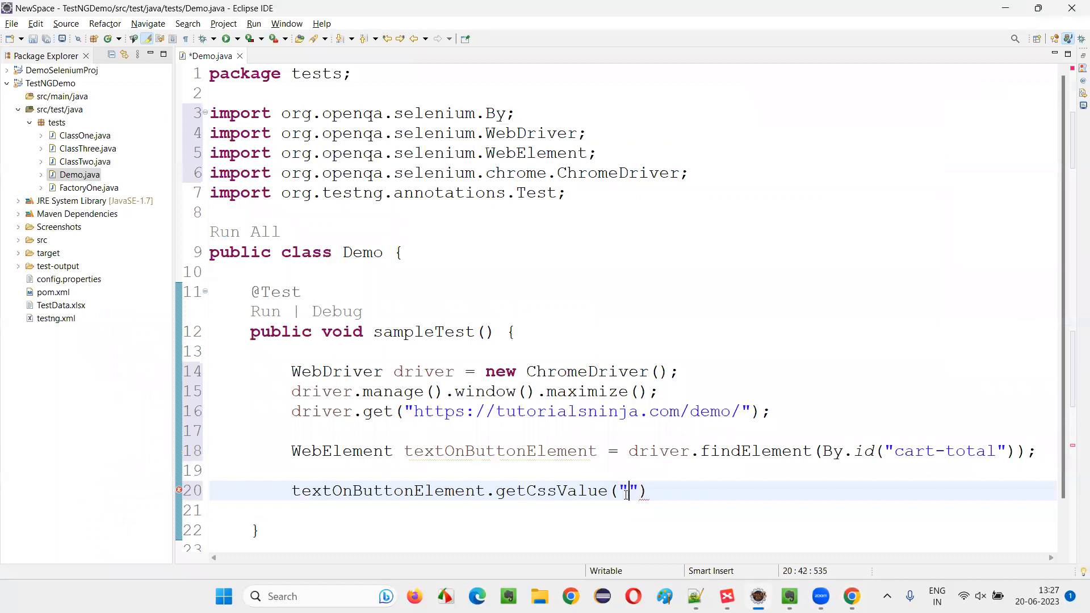
# Pass "font-size" to getCssValue and store the result in String actualTextSize.
pyautogui.write('font-size);')
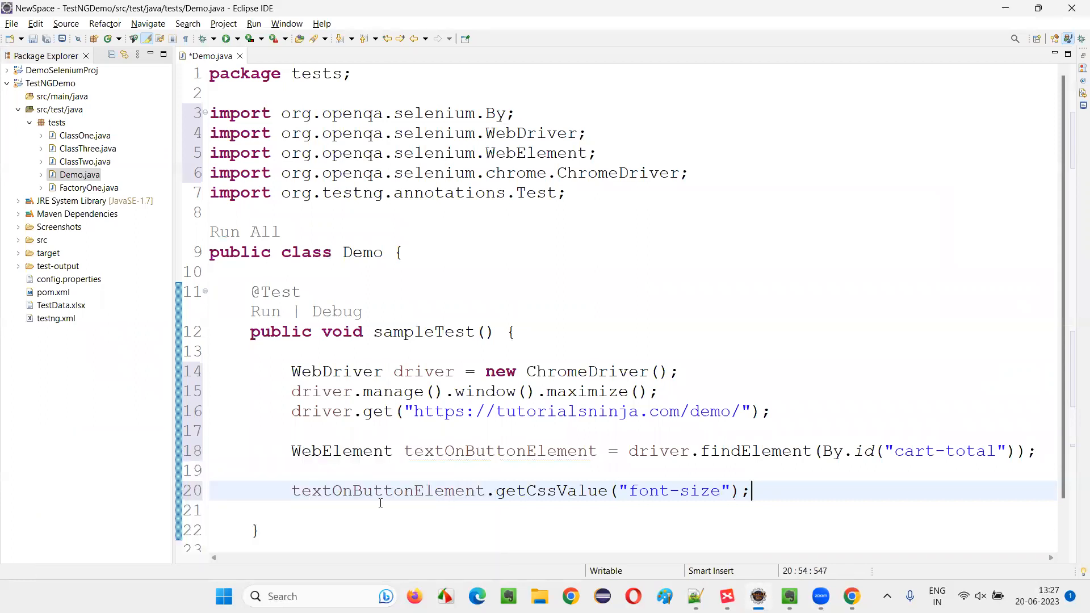
pyautogui.write('S')
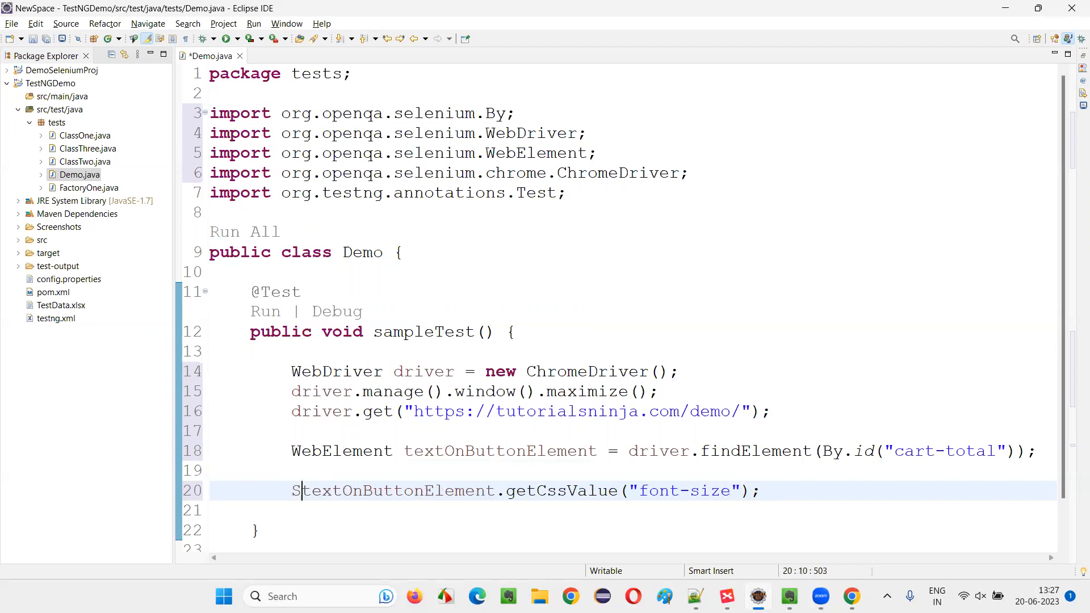
pyautogui.write('tring actualTextSize =')
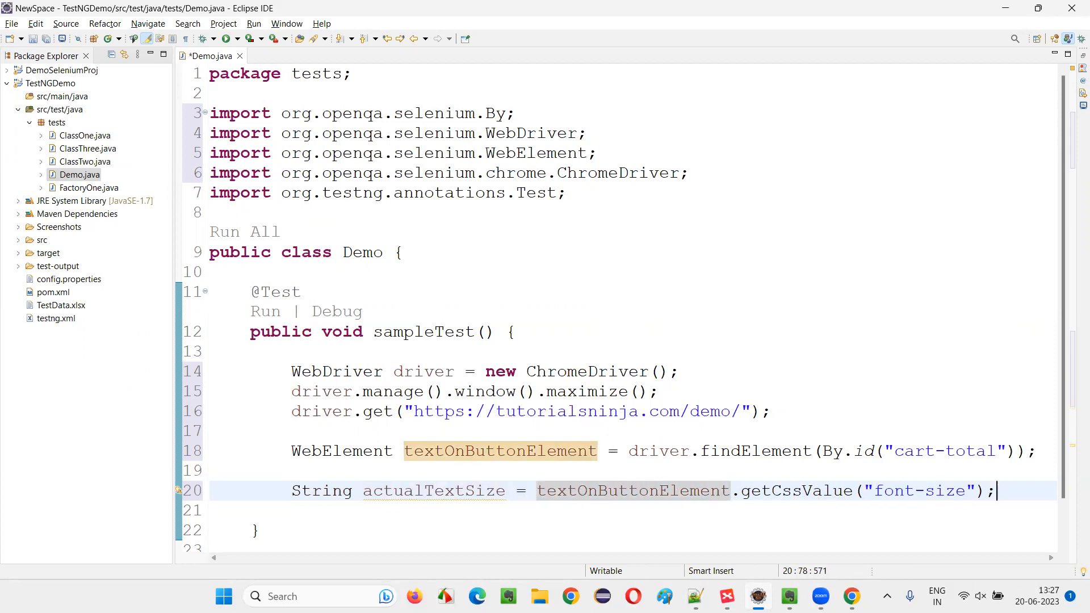
# Declare String expectedTextSize = "12px".
pyautogui.write('String expectedTex')
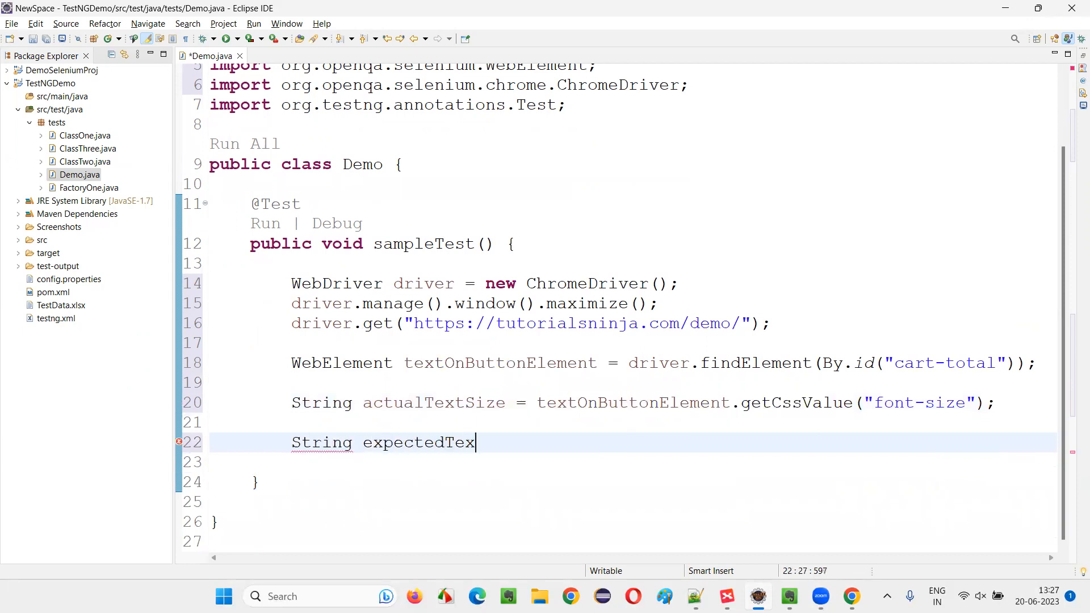
pyautogui.write('tSize = "1"')
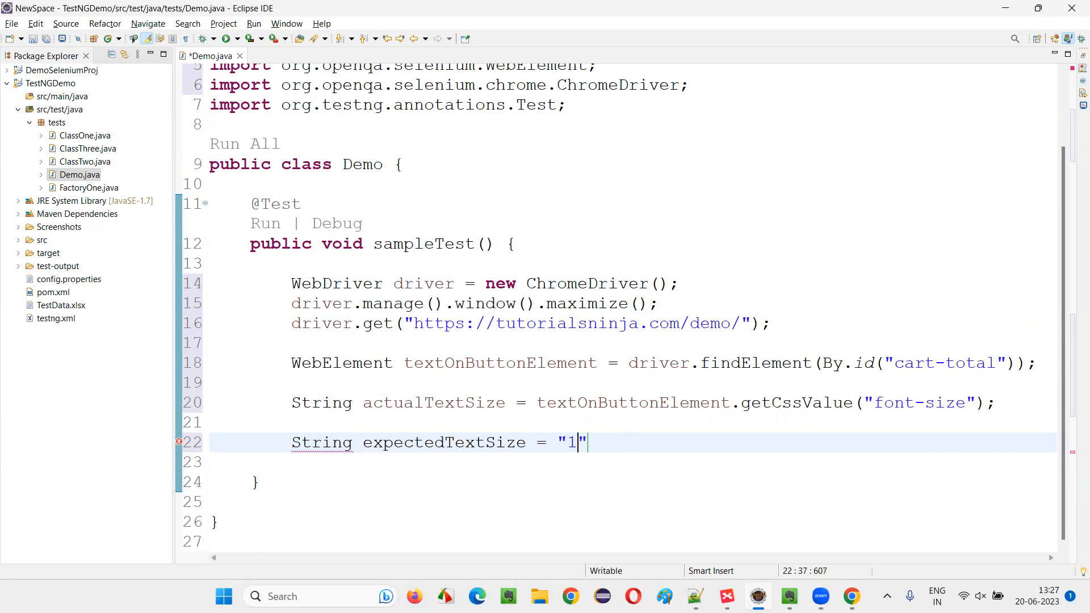
pyautogui.write('2px')
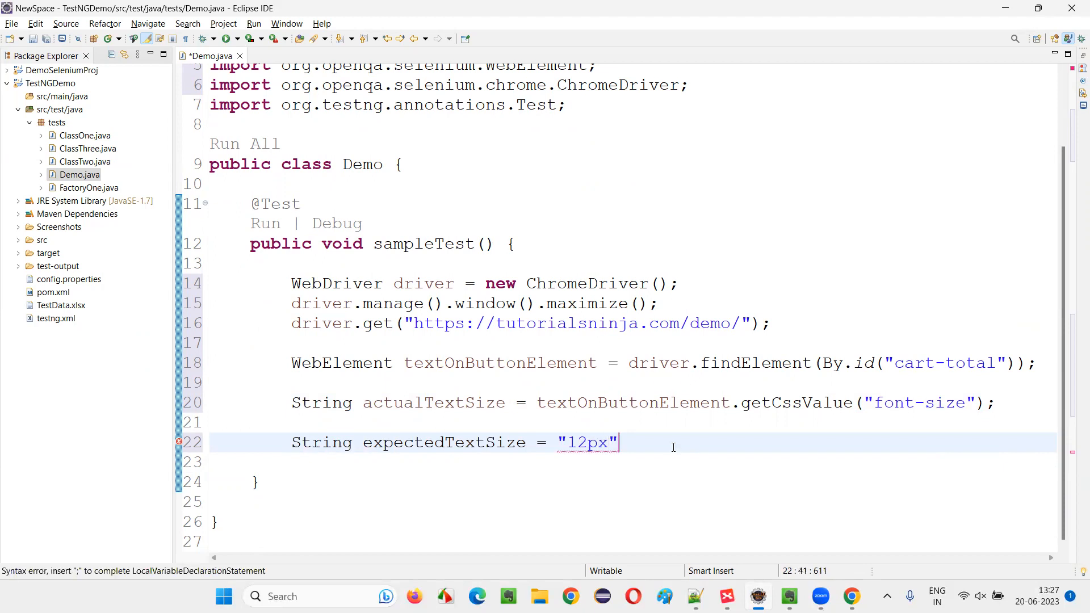
pyautogui.write(';')
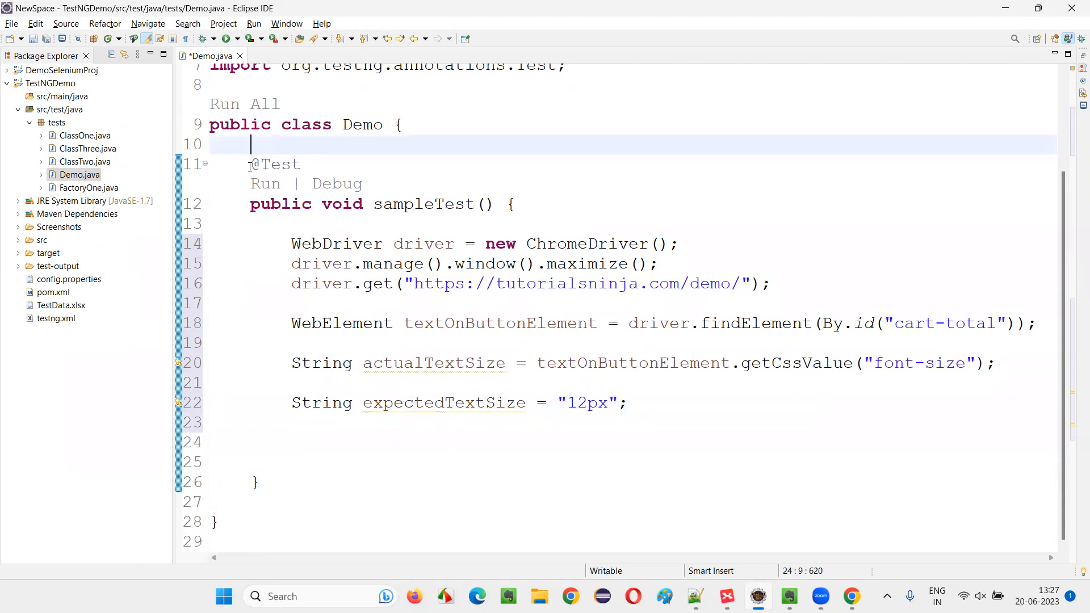
# Add Assert.assertEquals(actualTextSize, expectedTextSize) and driver.quit() at the end of sampleTest().
pyautogui.write('As')
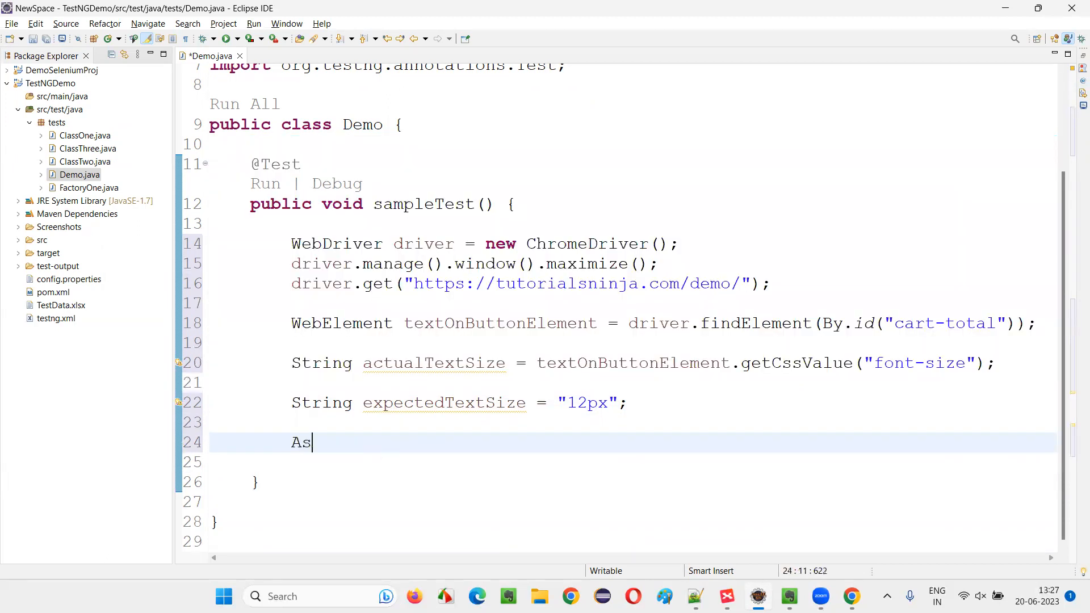
pyautogui.write('sert.as')
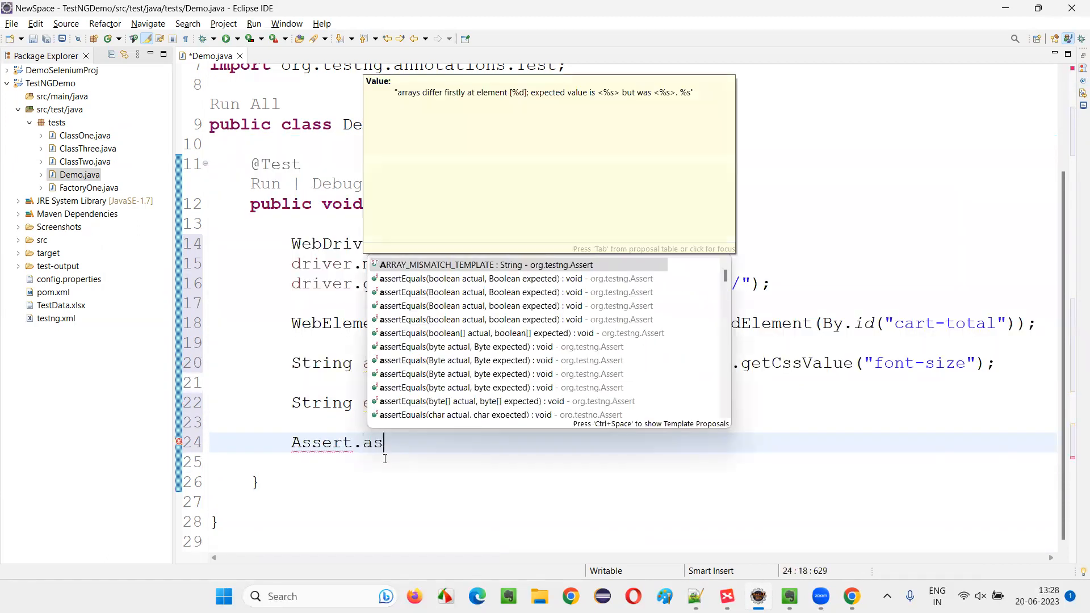
pyautogui.write('sertEquals(false, null);')
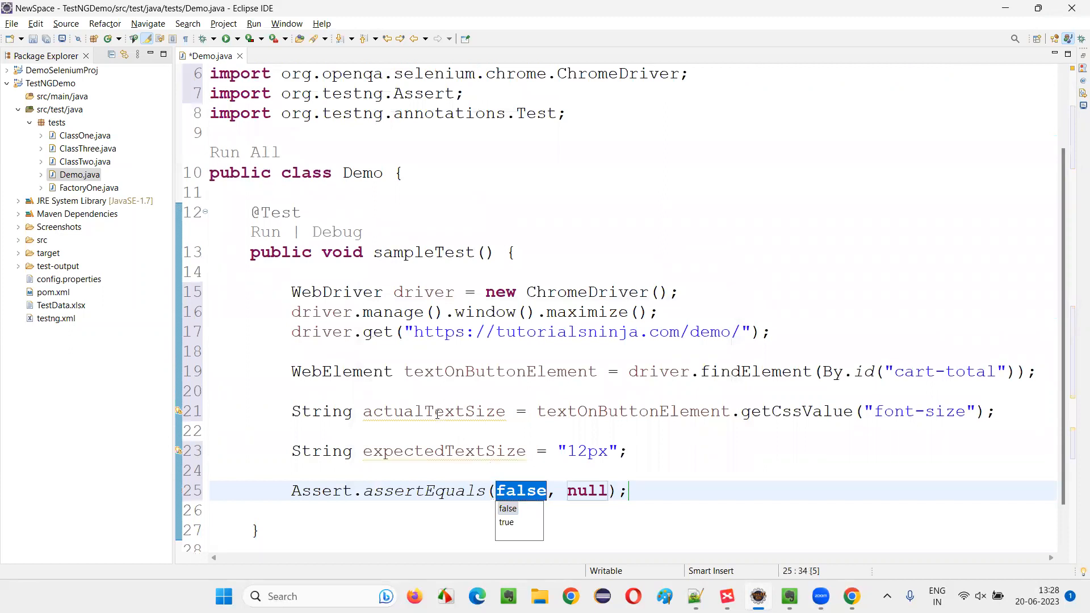
pyautogui.write('actualTextSize')
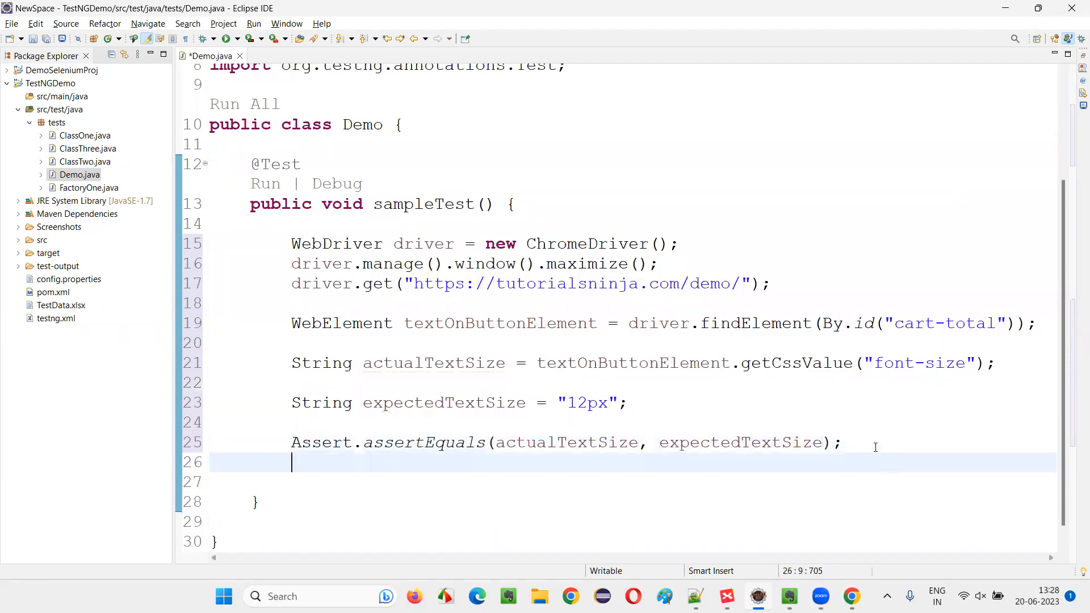
pyautogui.write('driver.')
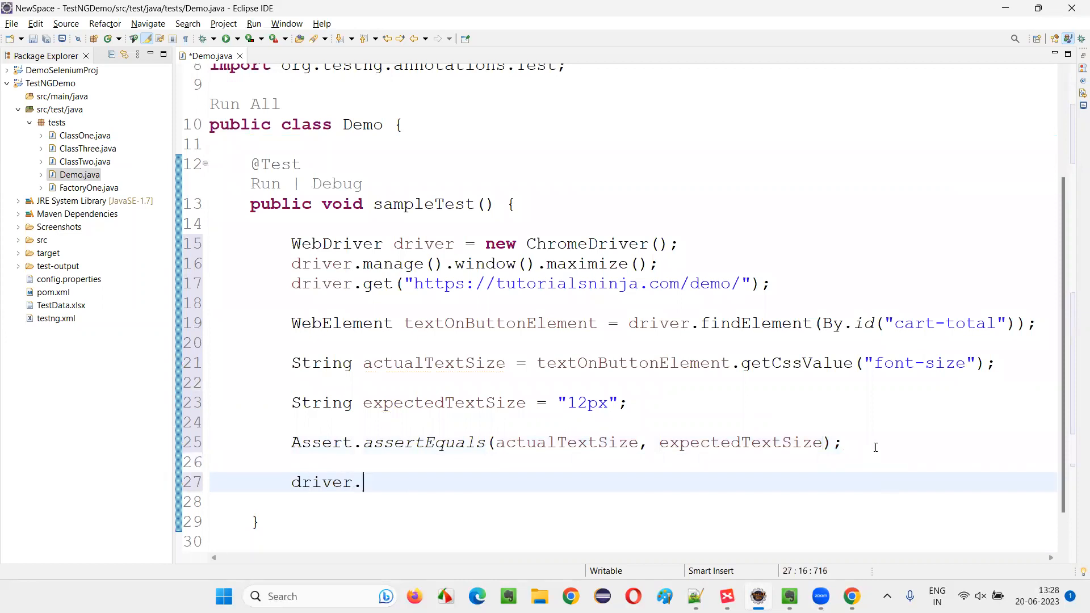
pyautogui.write('quit();')
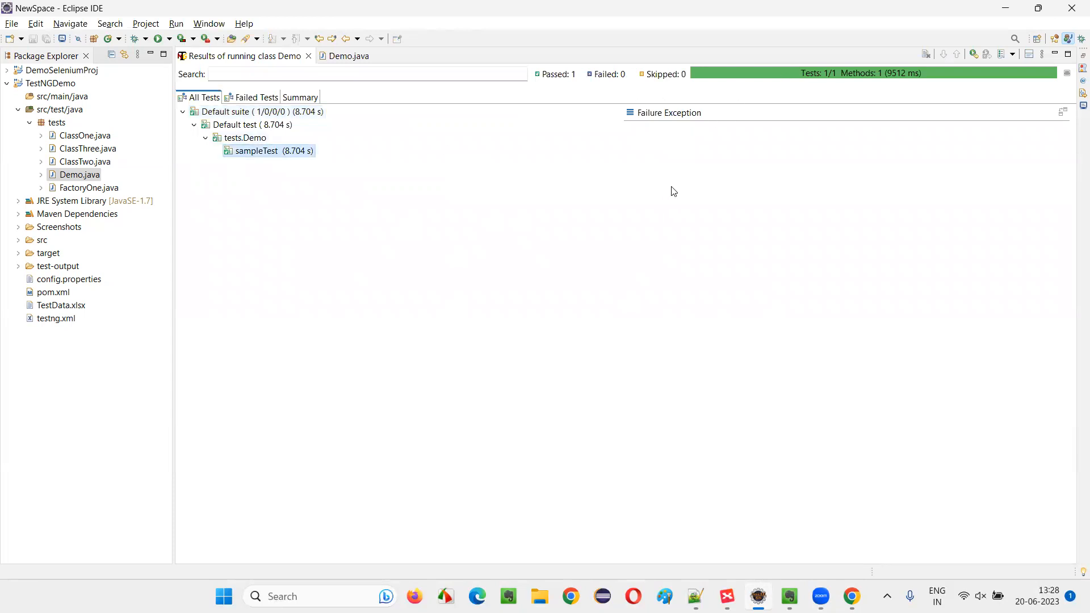
pyautogui.moveTo(954, 299)
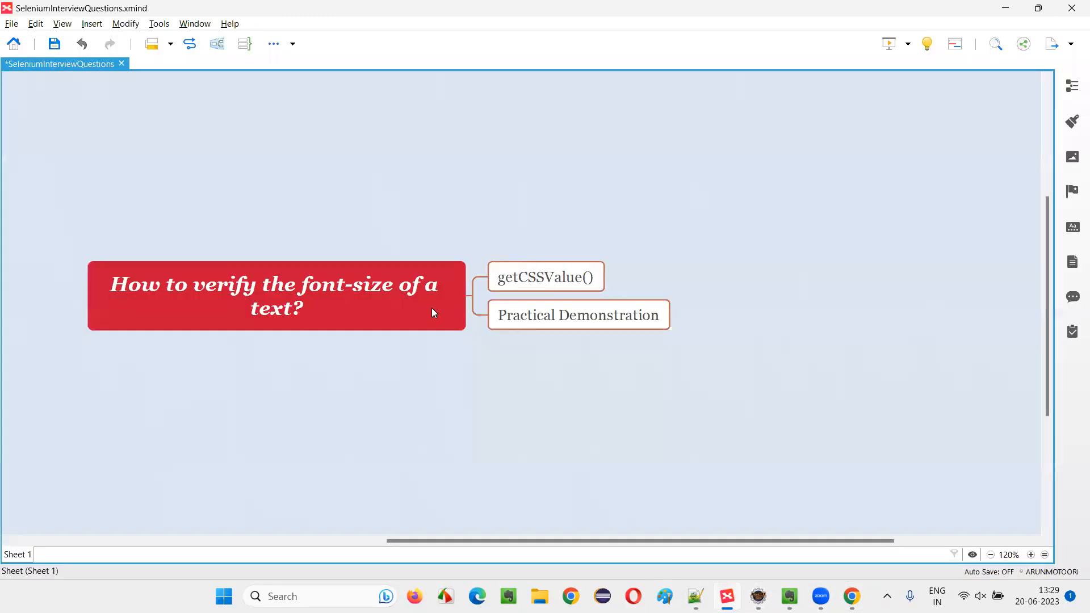
pyautogui.click(278, 295)
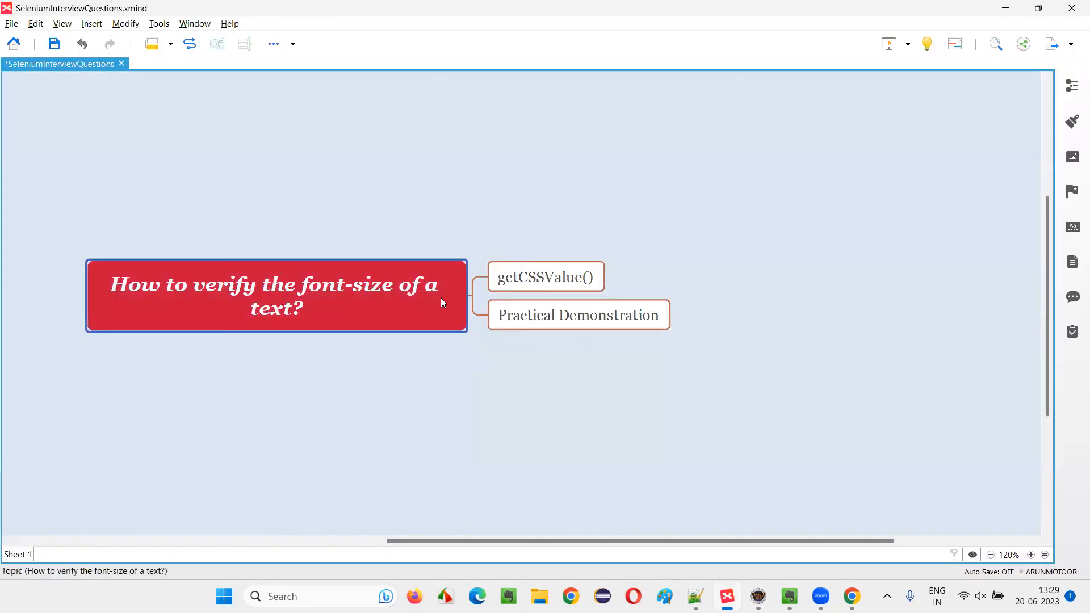
pyautogui.moveTo(291, 331)
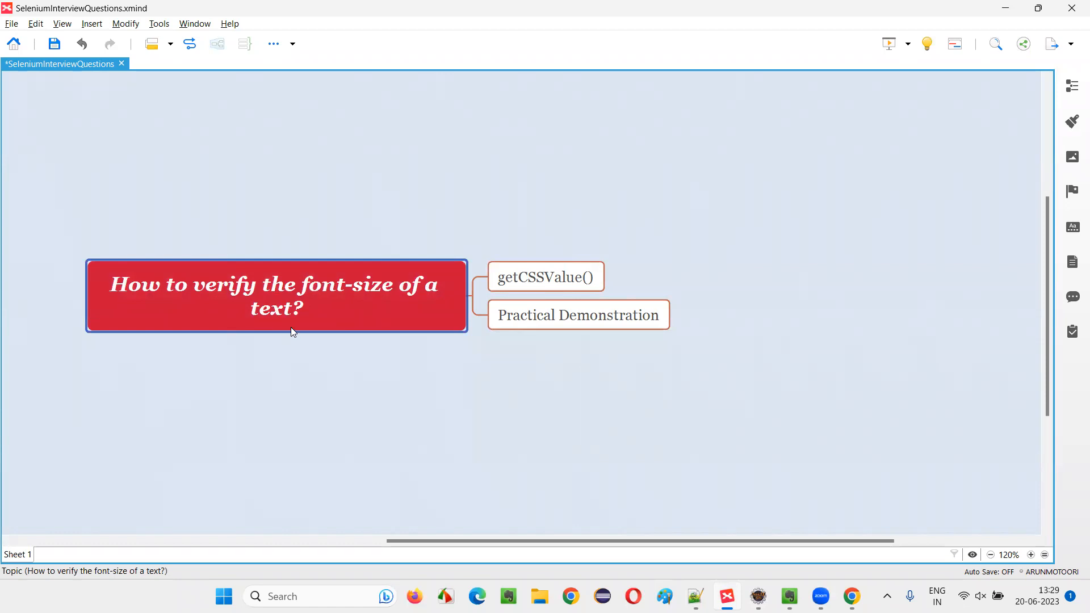
pyautogui.moveTo(400, 311)
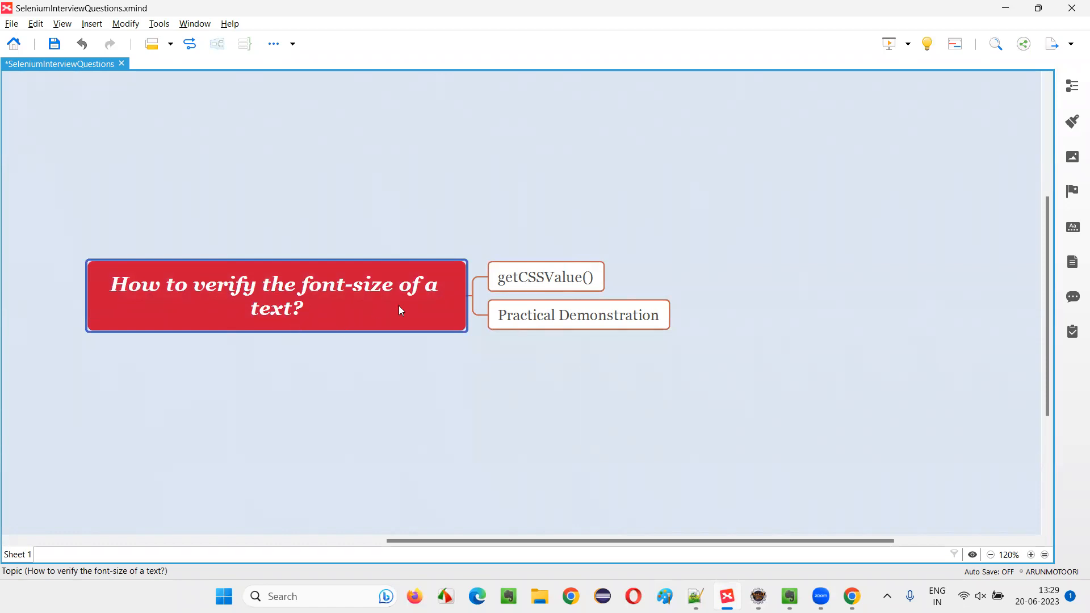
pyautogui.click(545, 276)
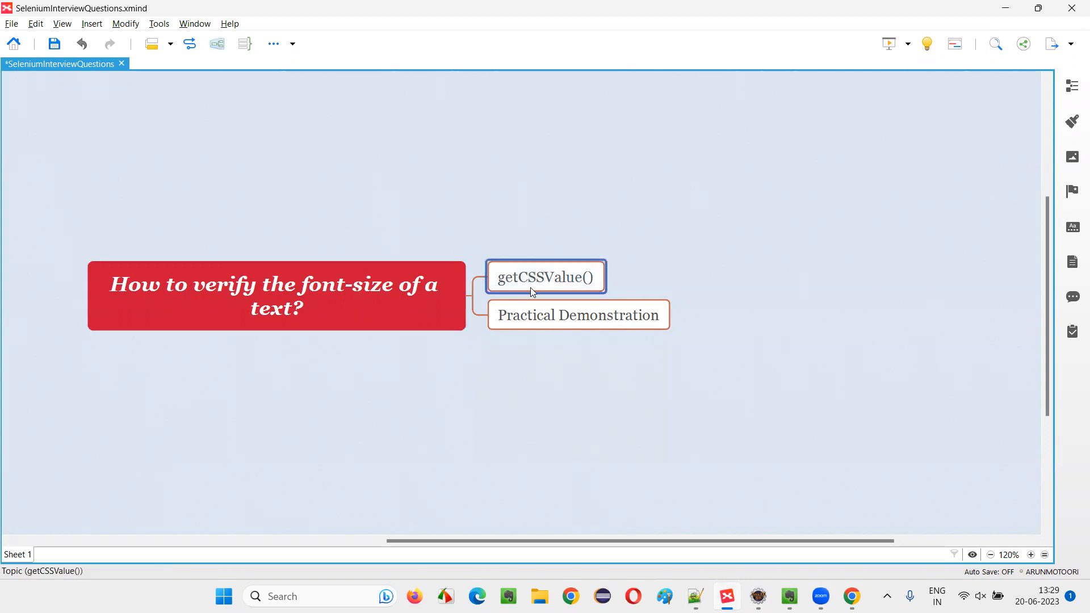
pyautogui.moveTo(765, 366)
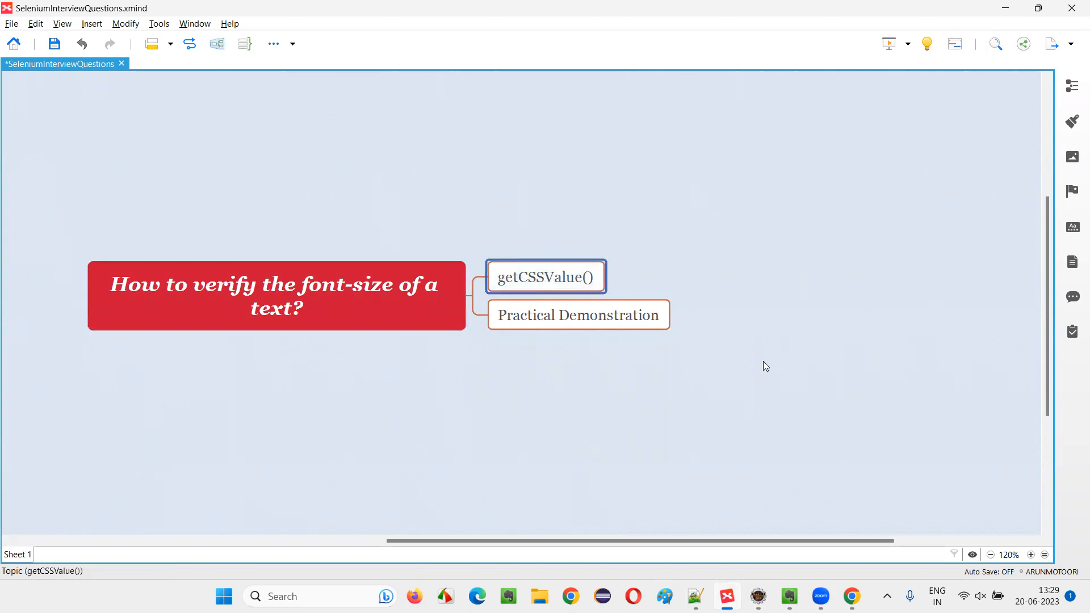
pyautogui.click(277, 295)
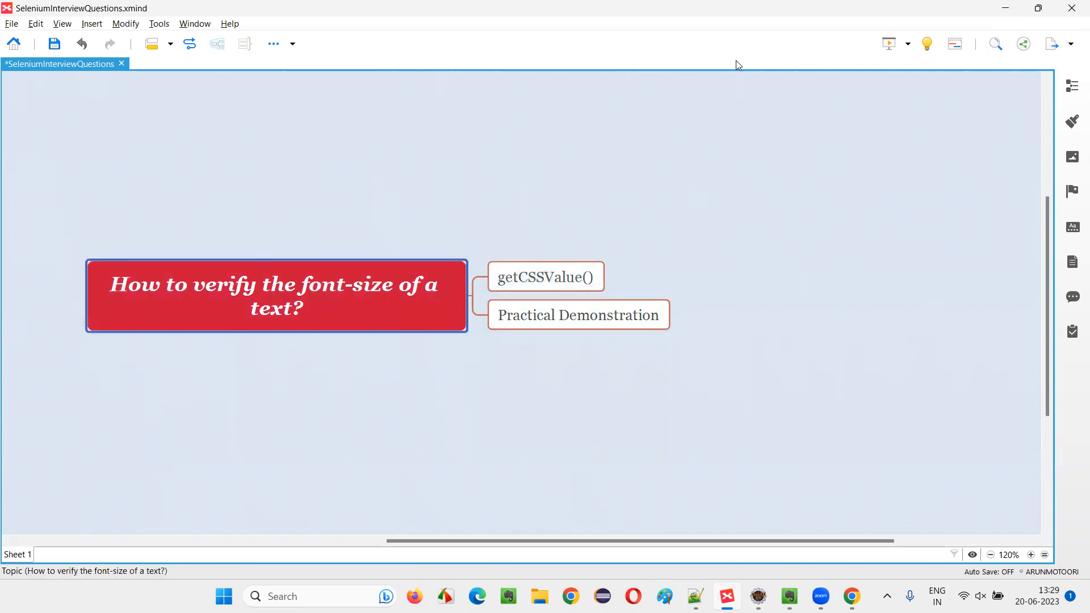